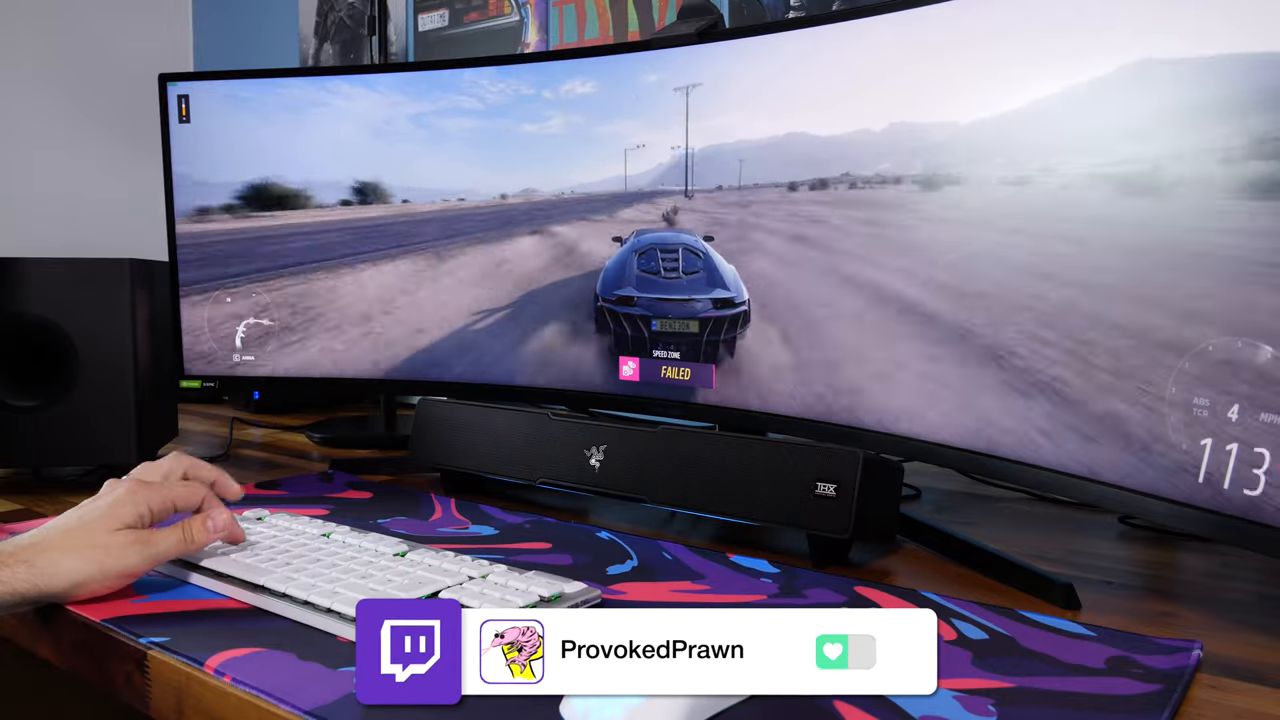
# Bring up the Leviathan V2 Sound page in Synapse, showing THX Spatial Audio and the Music preset.
pyautogui.click(845, 651)
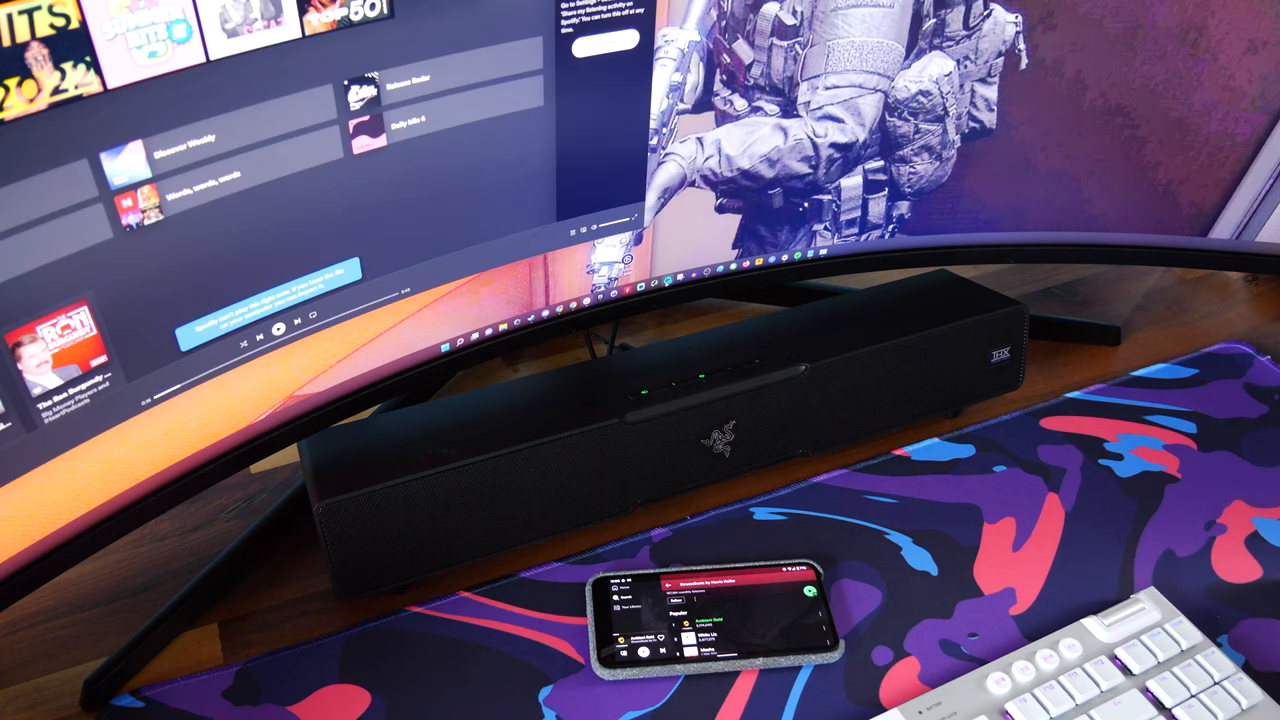
pyautogui.click(278, 329)
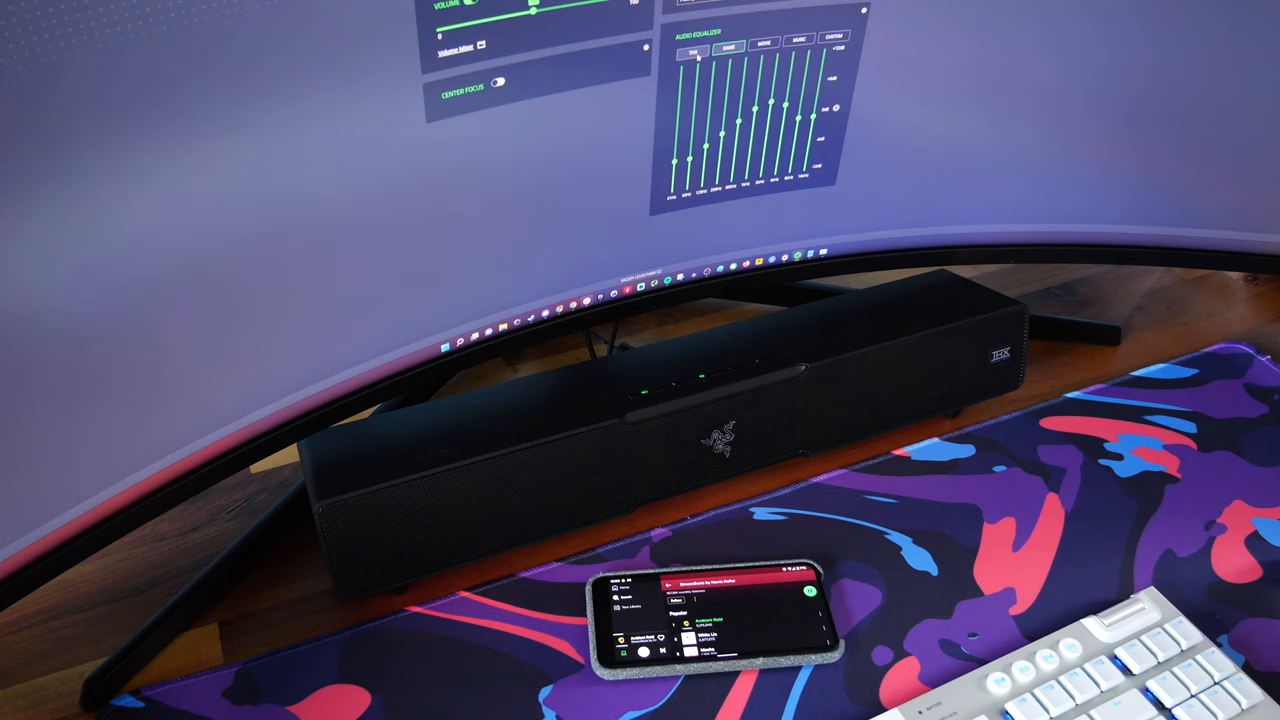
pyautogui.click(798, 46)
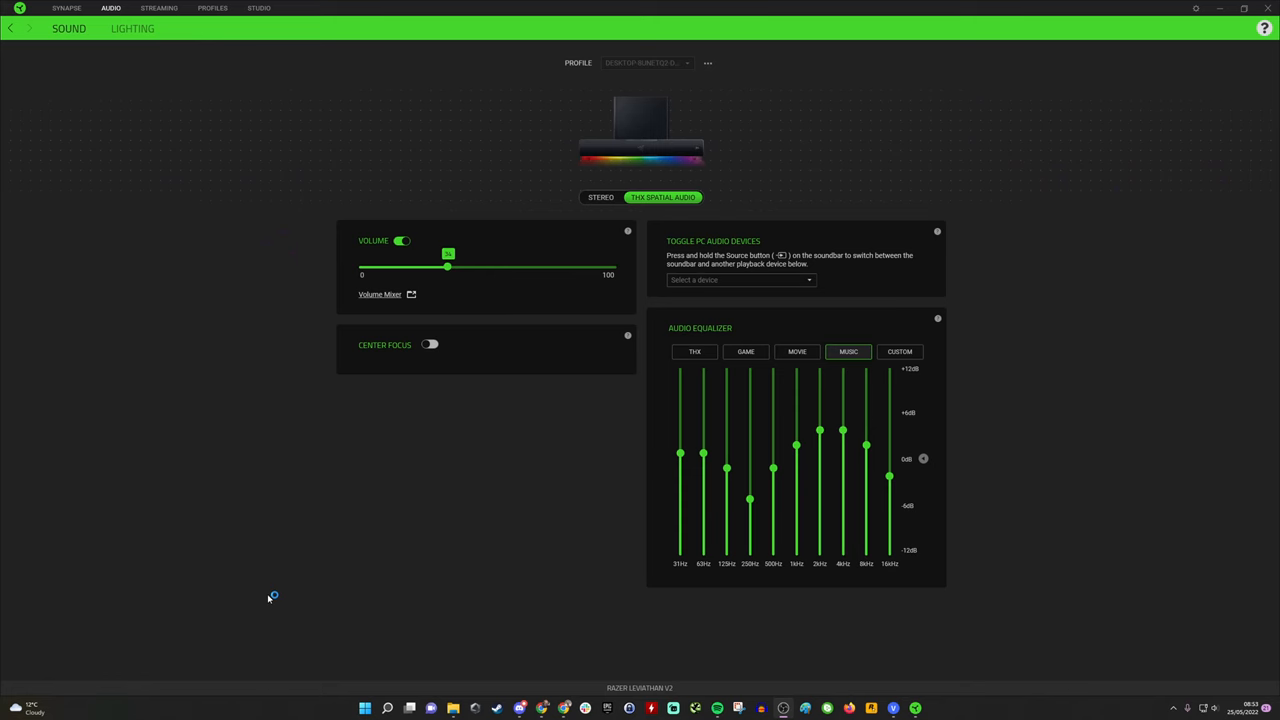
pyautogui.moveTo(499, 407)
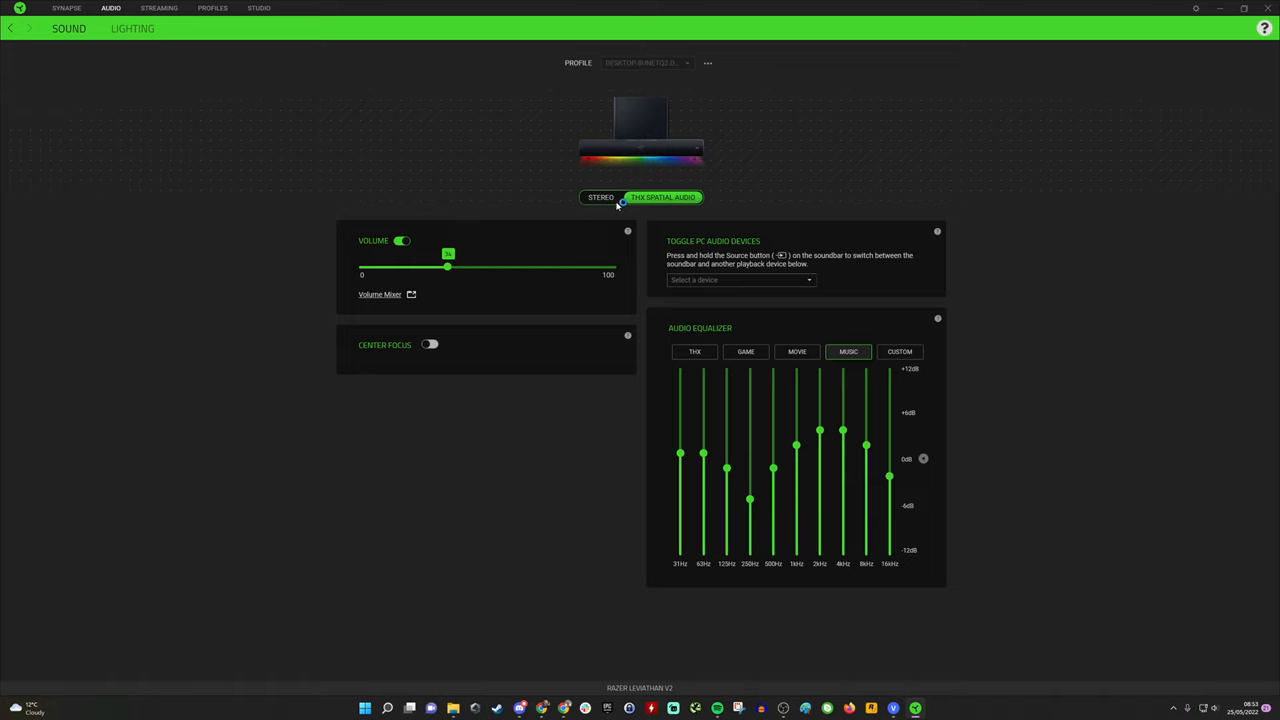
pyautogui.click(601, 197)
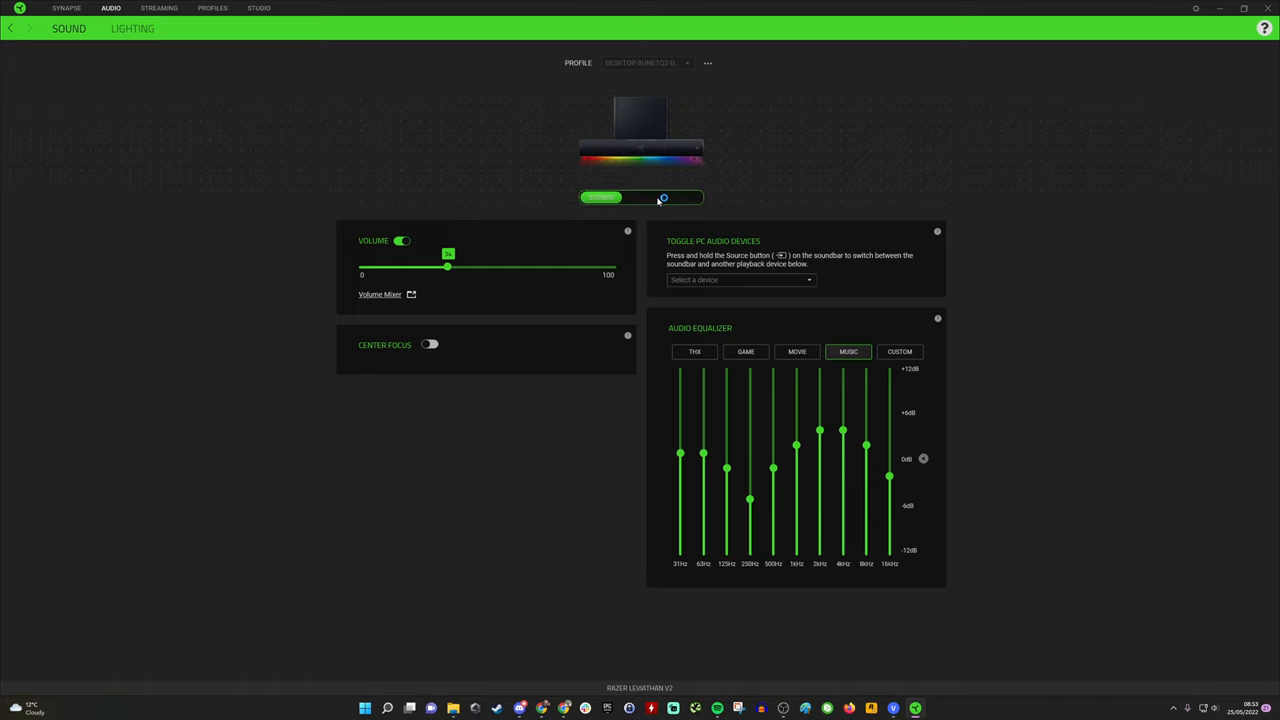
pyautogui.click(663, 197)
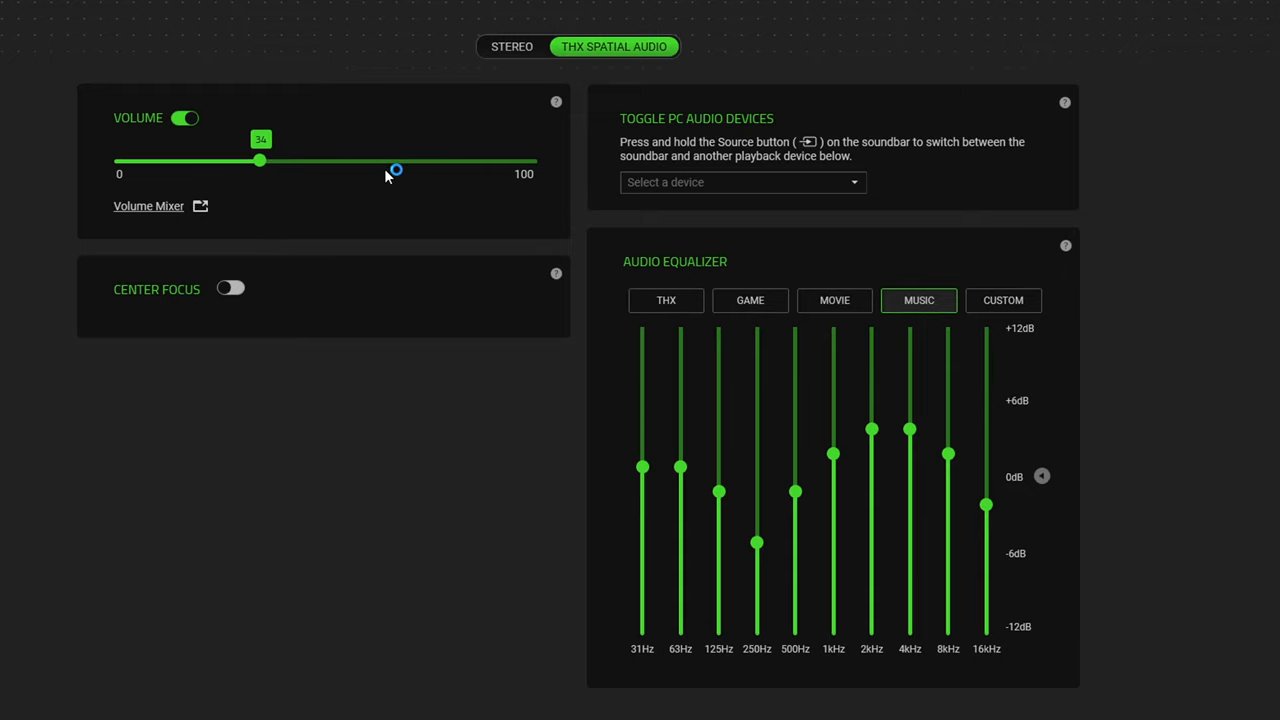
pyautogui.moveTo(378, 173)
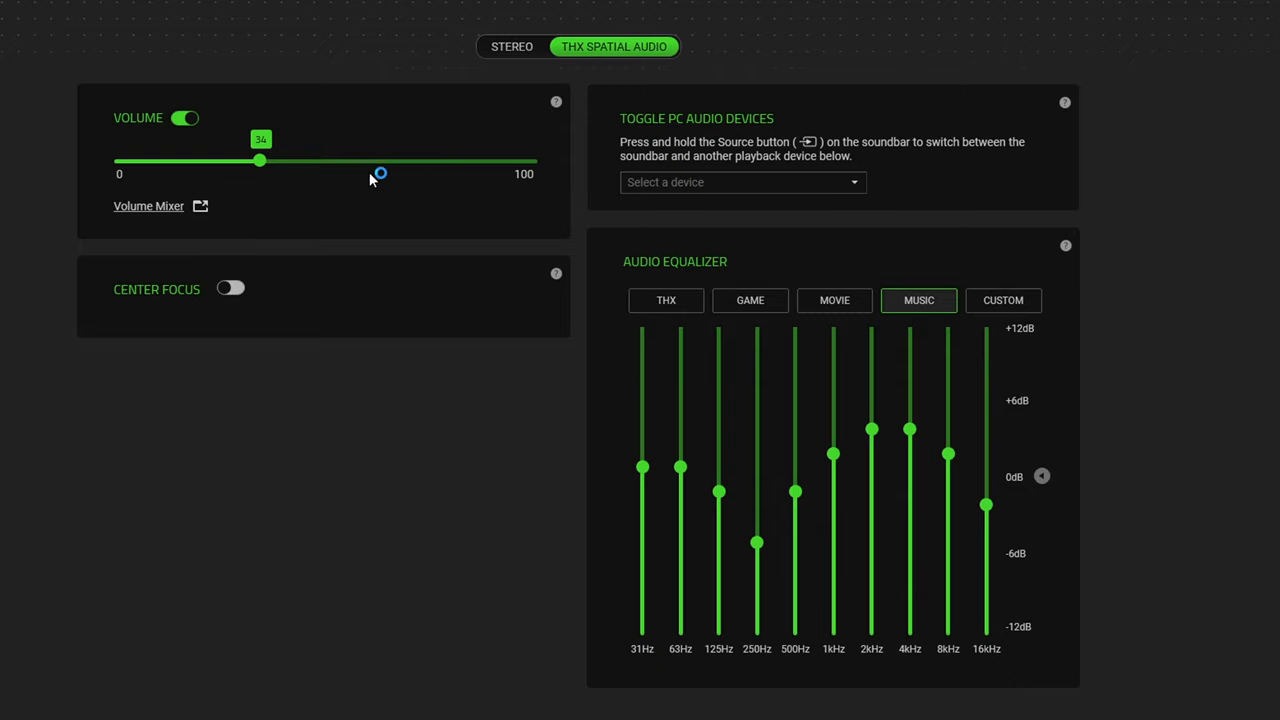
pyautogui.moveTo(353, 190)
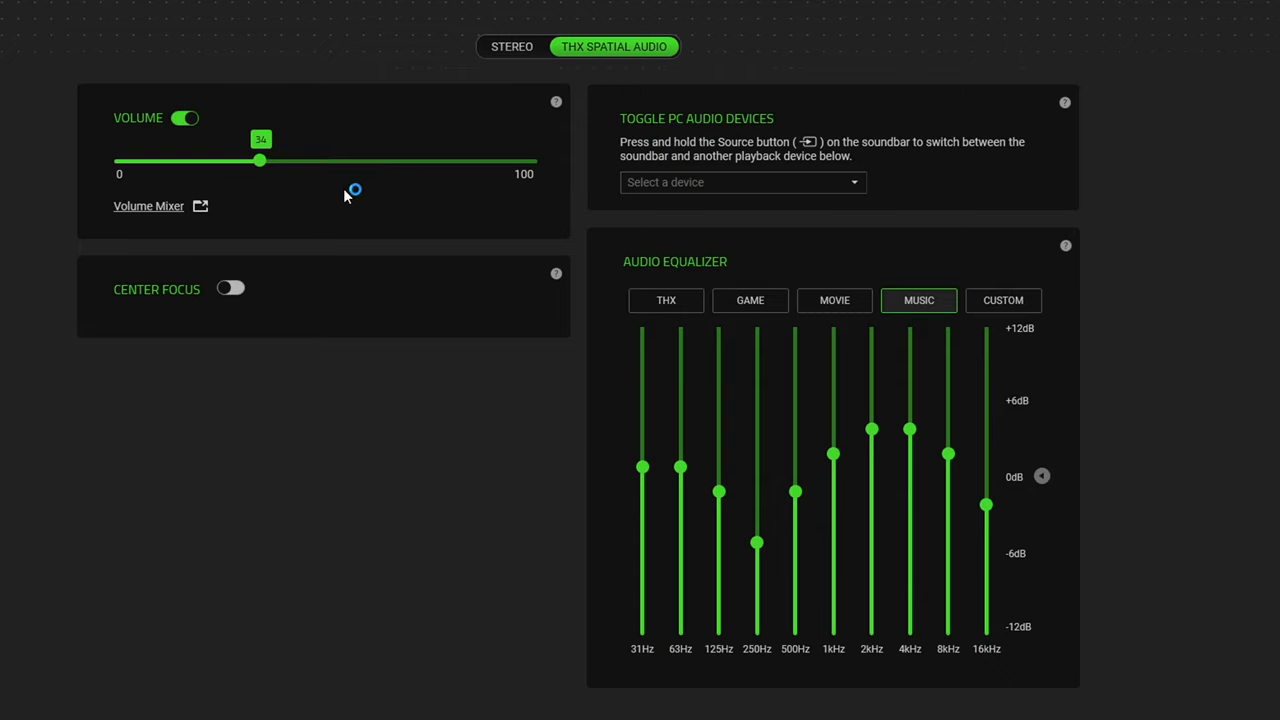
pyautogui.moveTo(328, 224)
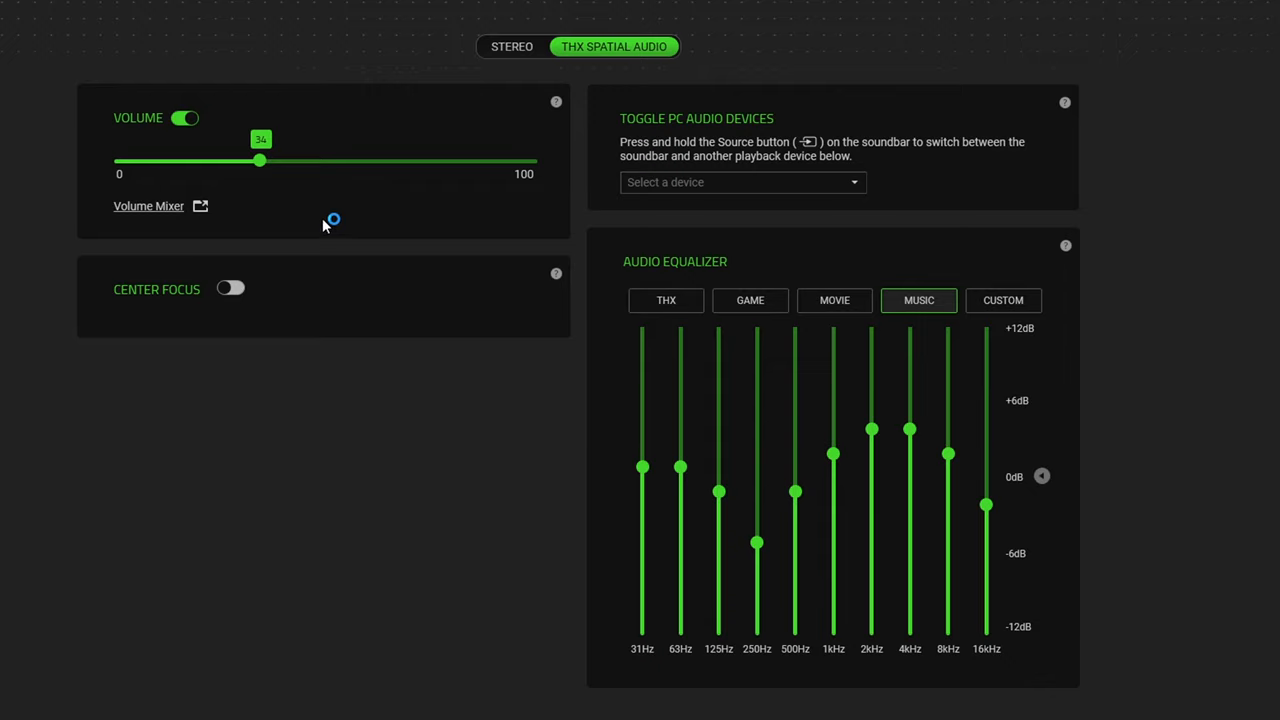
pyautogui.moveTo(365, 226)
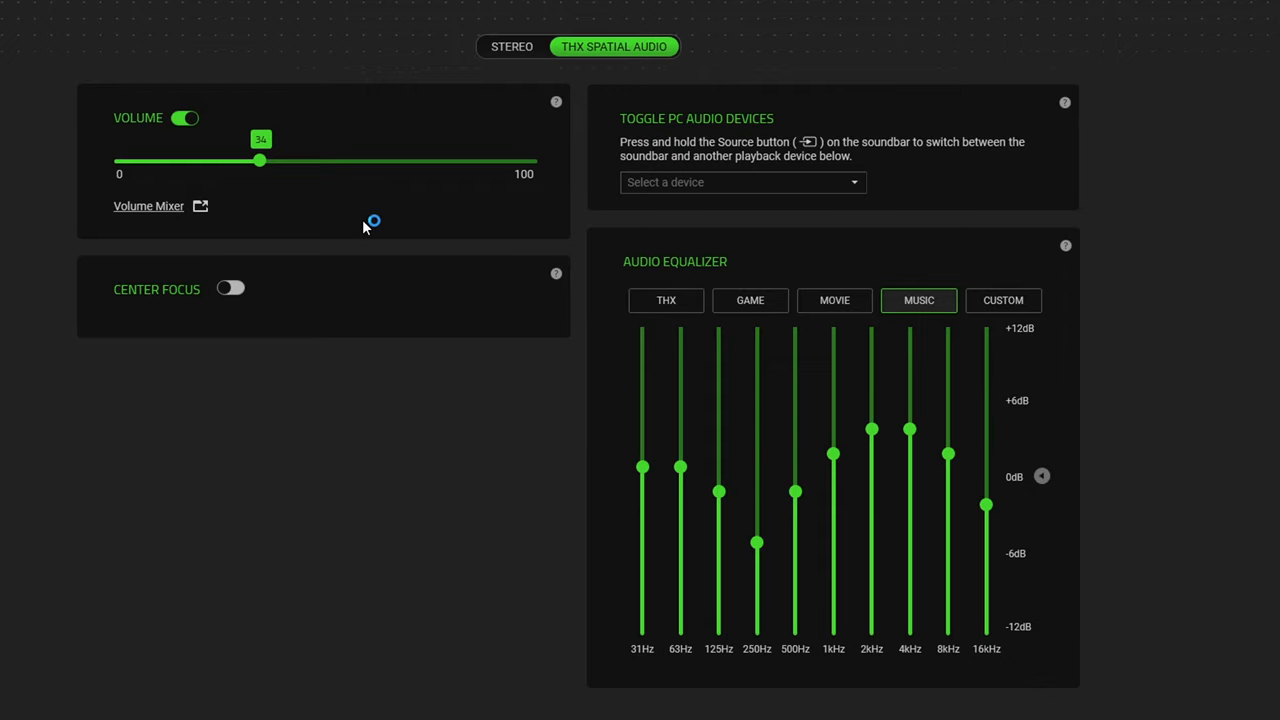
pyautogui.moveTo(388, 244)
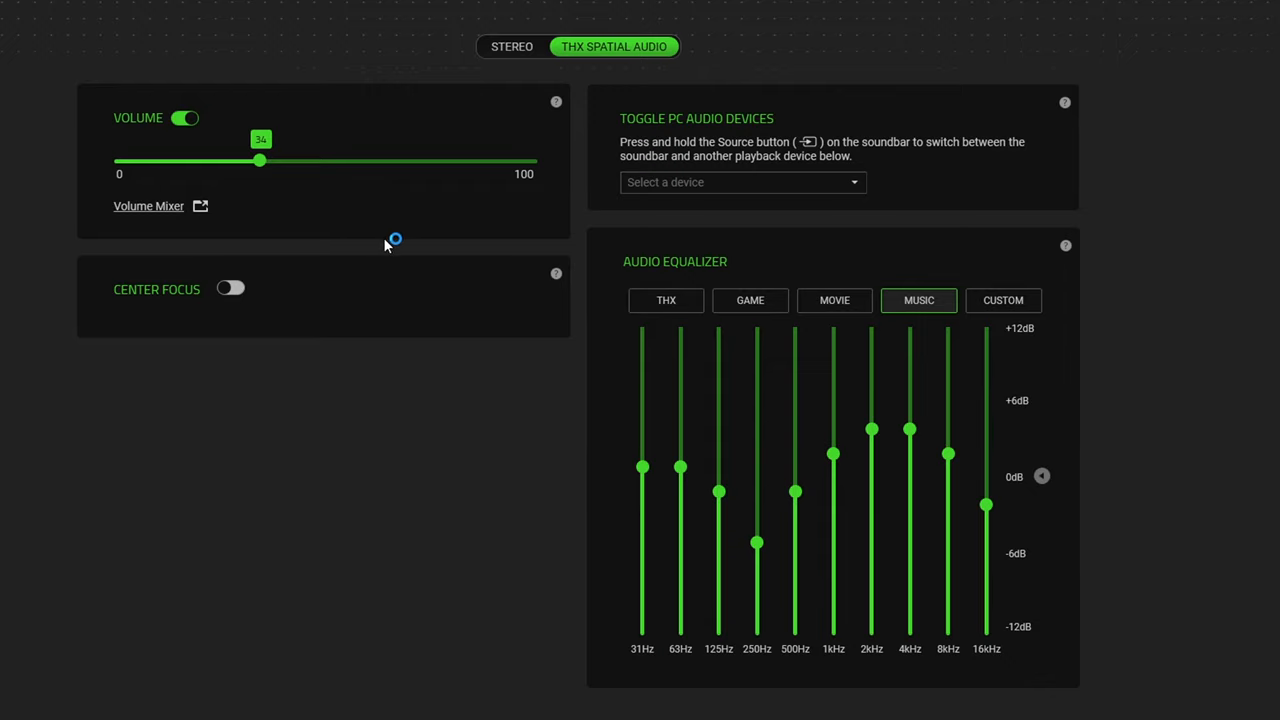
pyautogui.moveTo(695, 197)
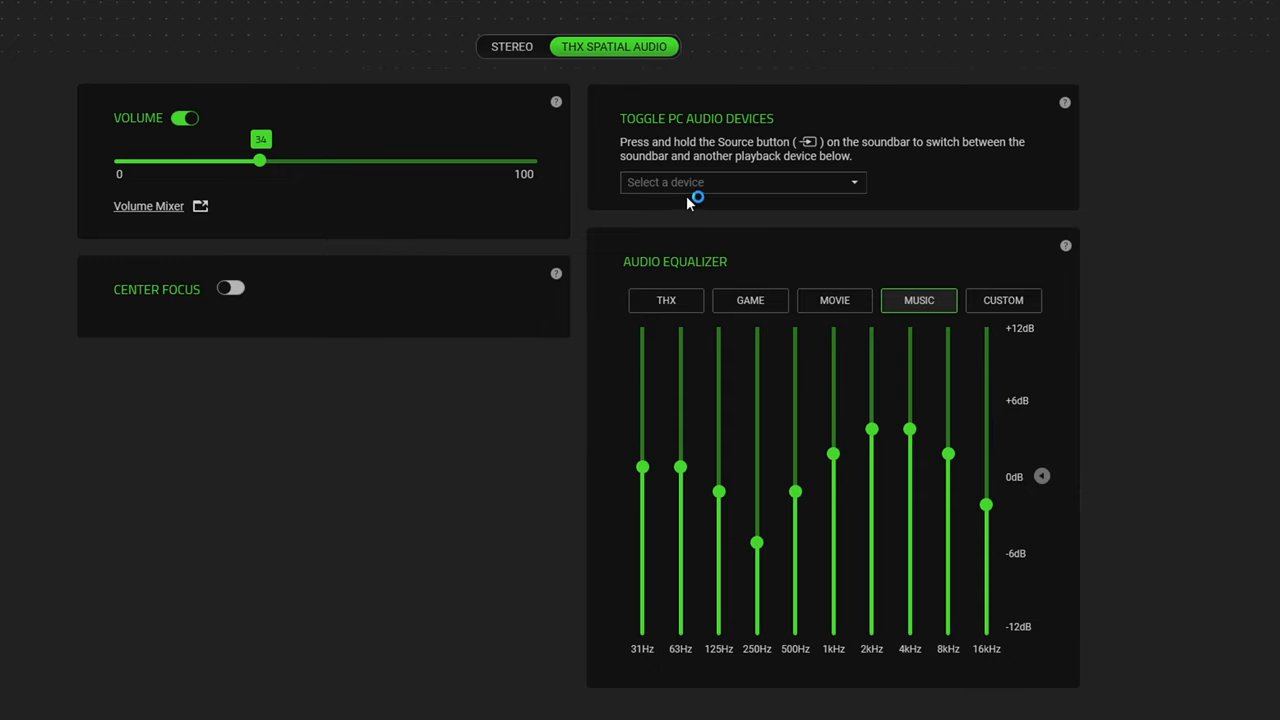
pyautogui.moveTo(654, 134)
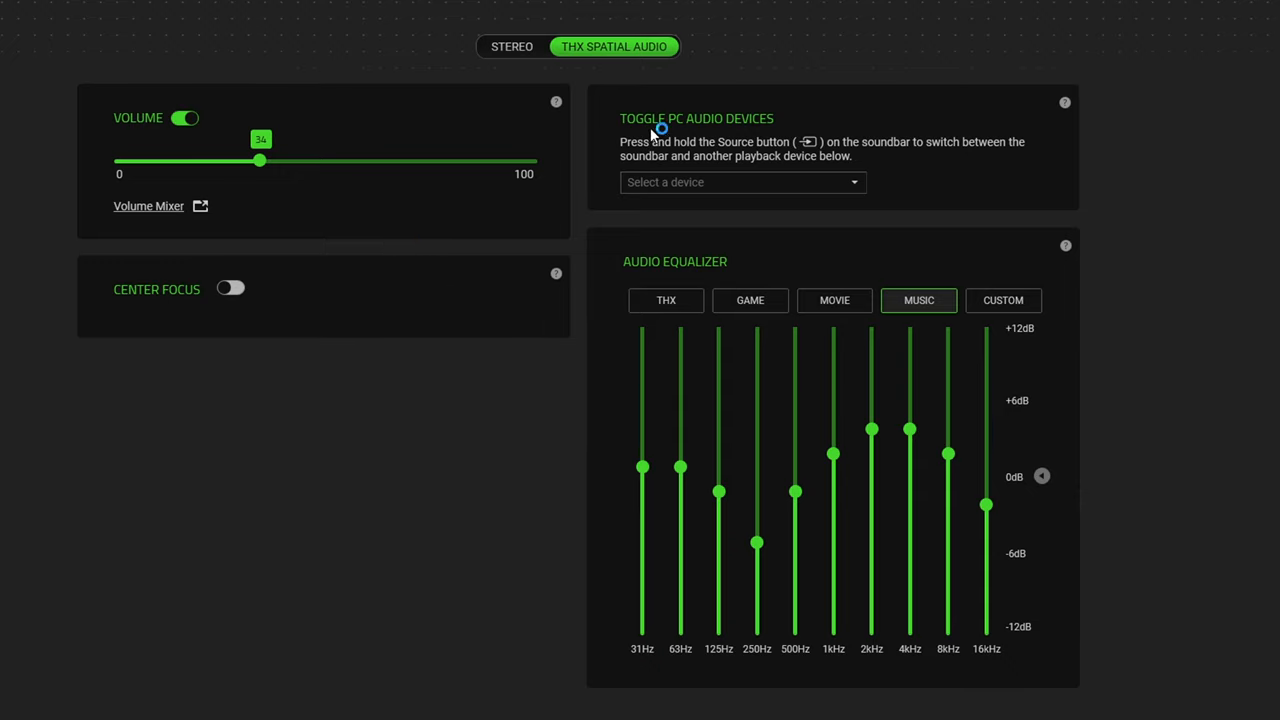
pyautogui.moveTo(810, 148)
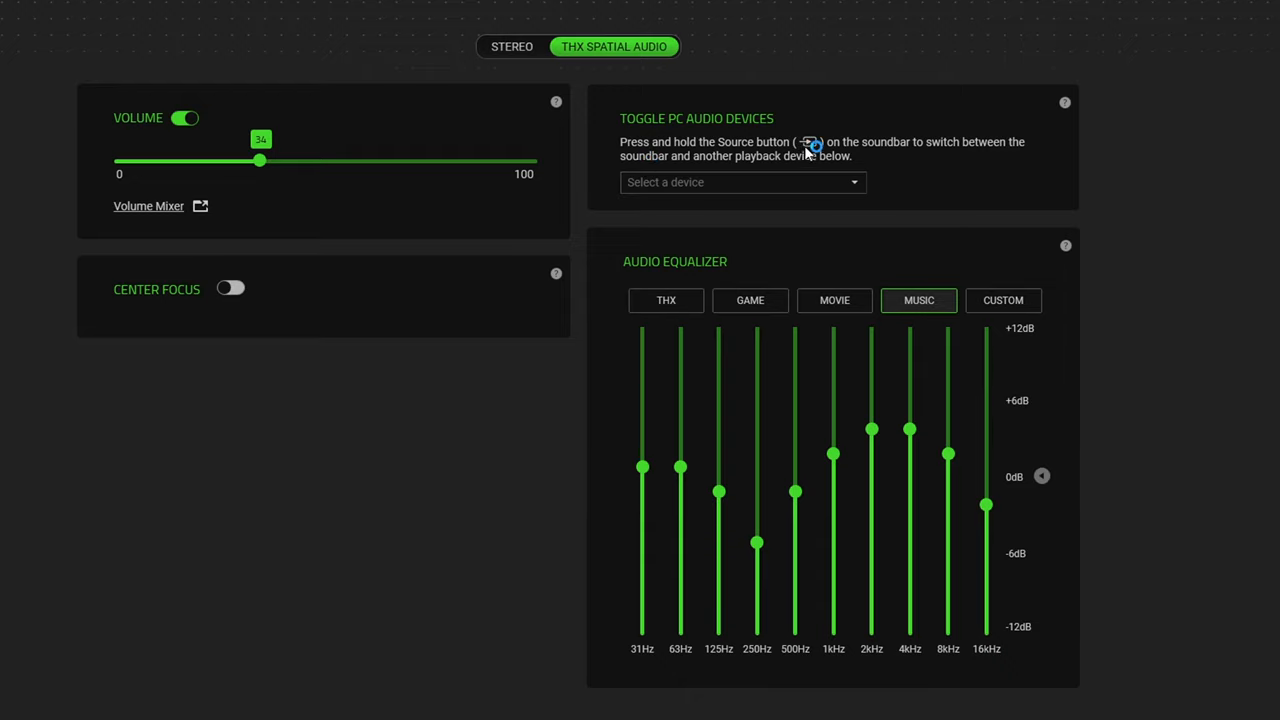
pyautogui.moveTo(912, 143)
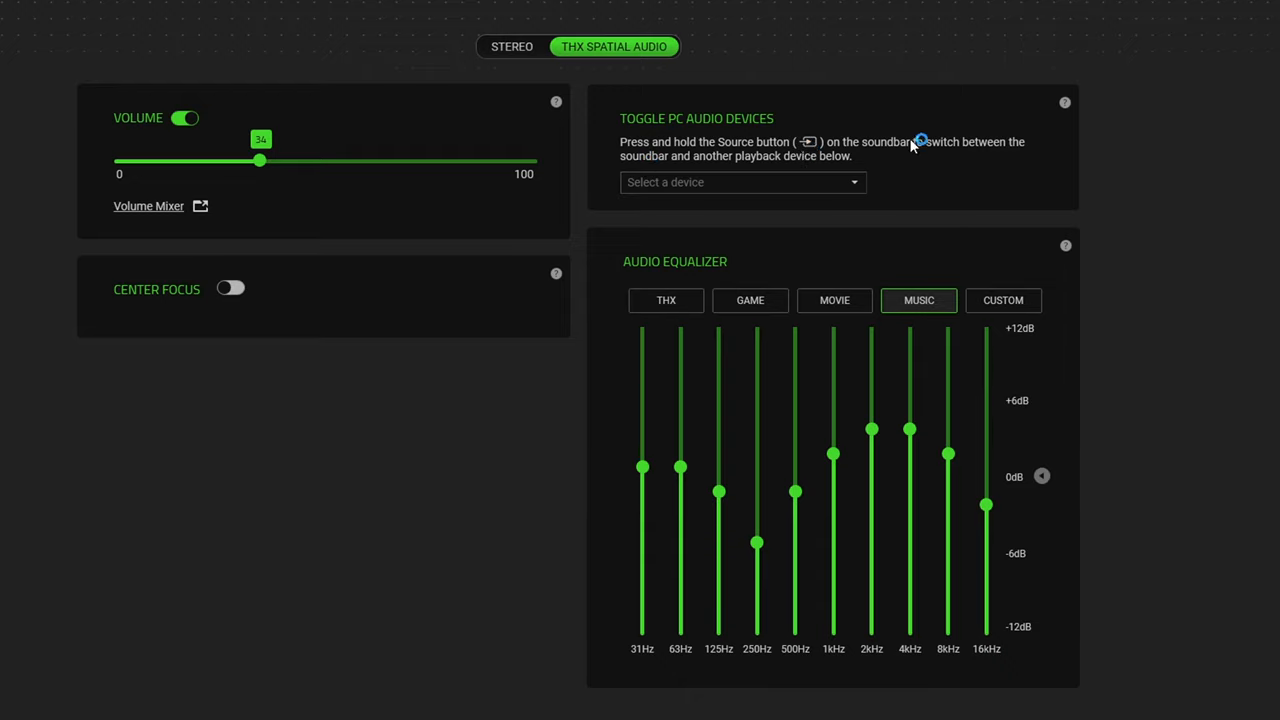
pyautogui.click(742, 182)
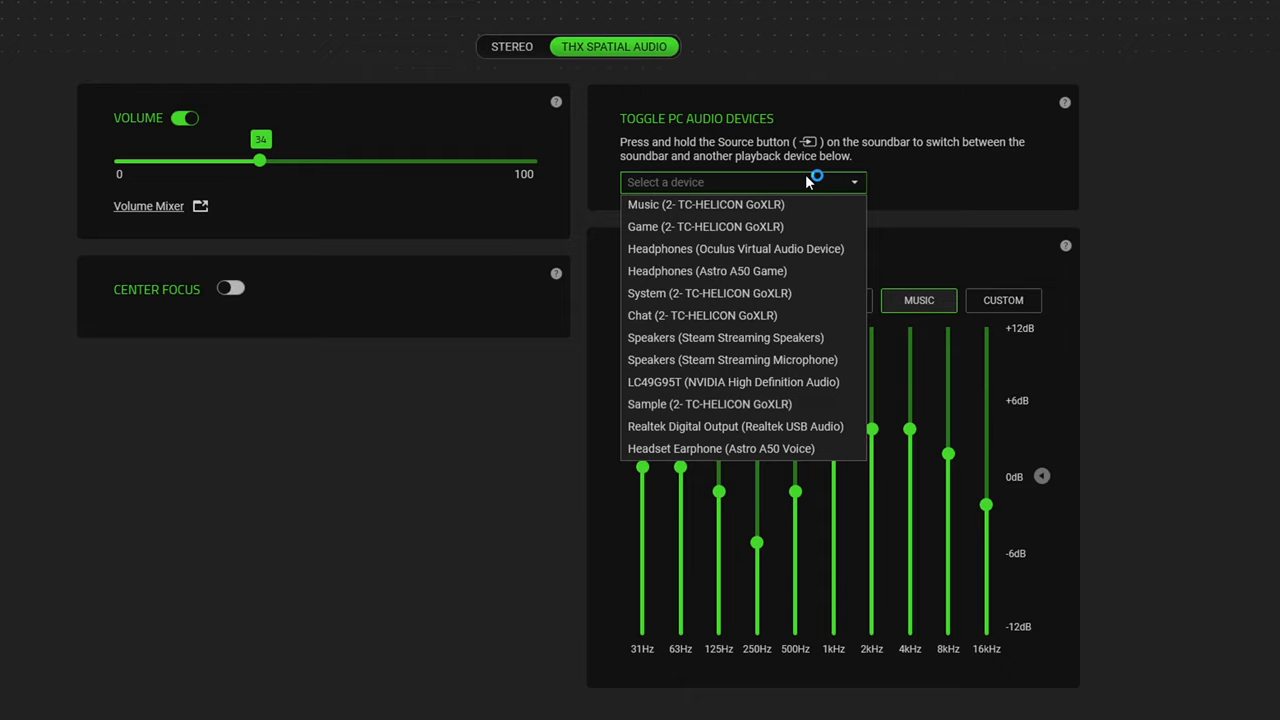
pyautogui.moveTo(810, 278)
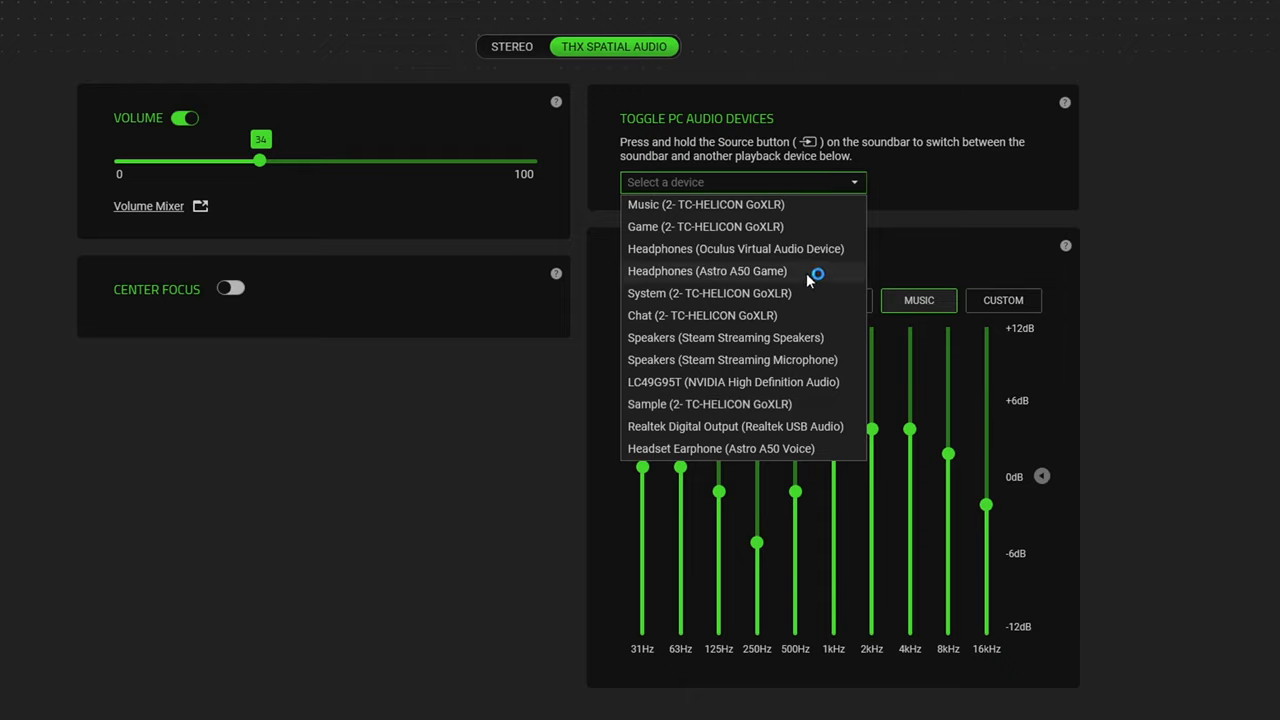
pyautogui.click(709, 293)
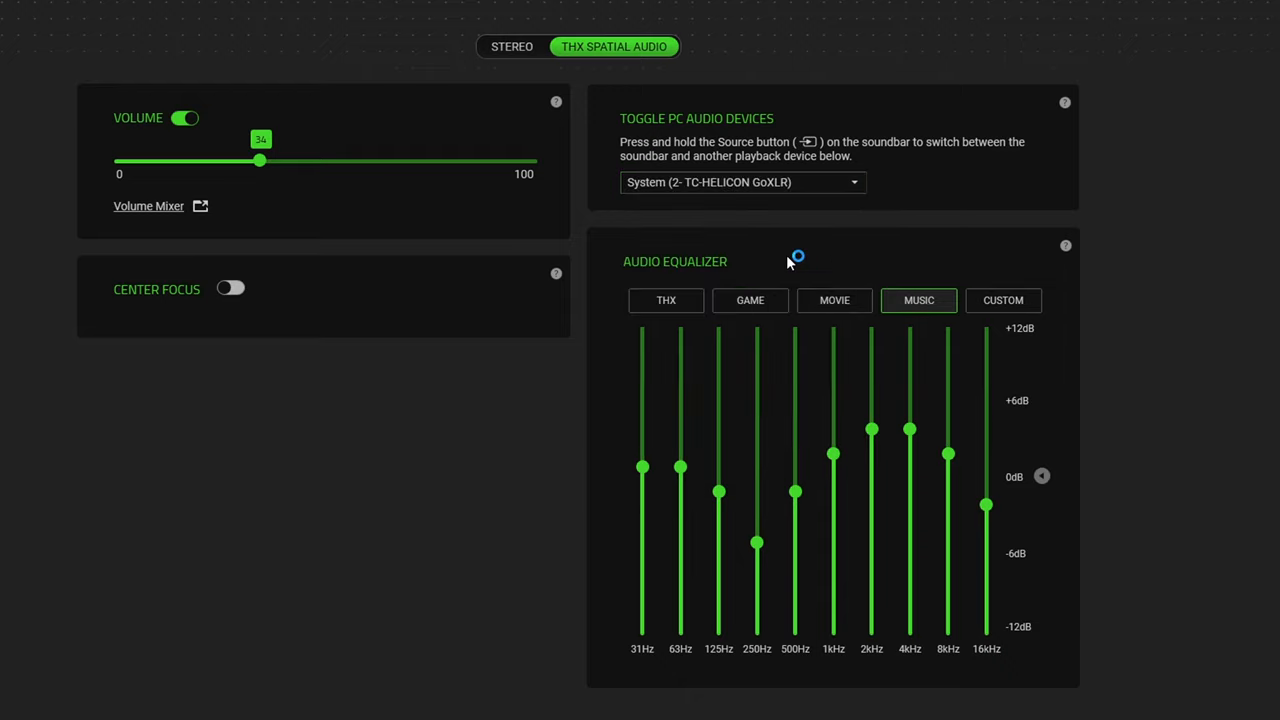
pyautogui.moveTo(708, 198)
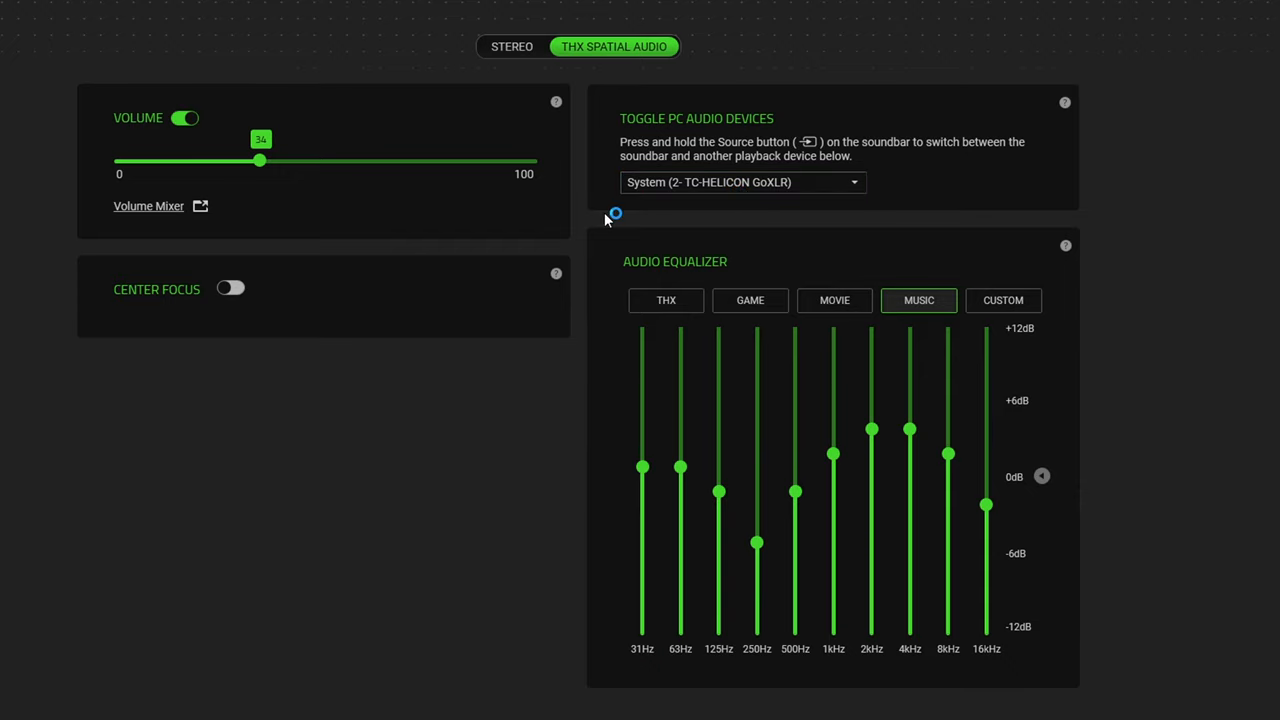
pyautogui.moveTo(758, 202)
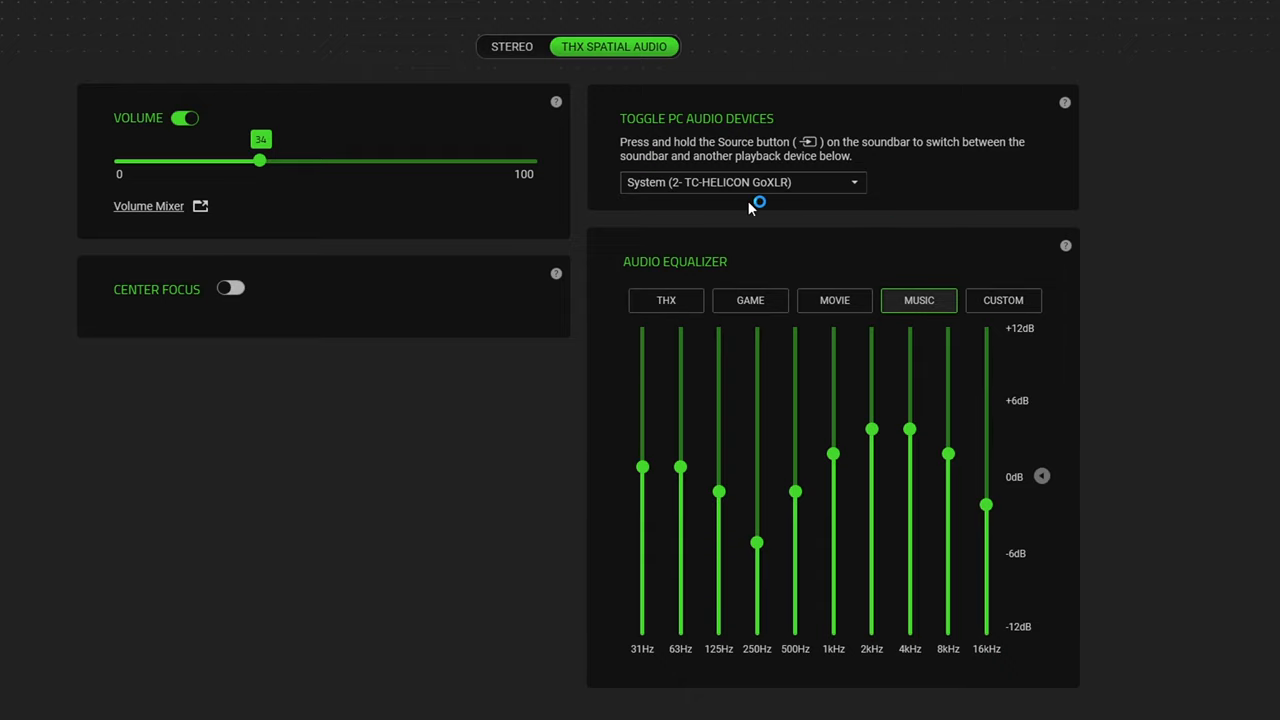
pyautogui.moveTo(712, 232)
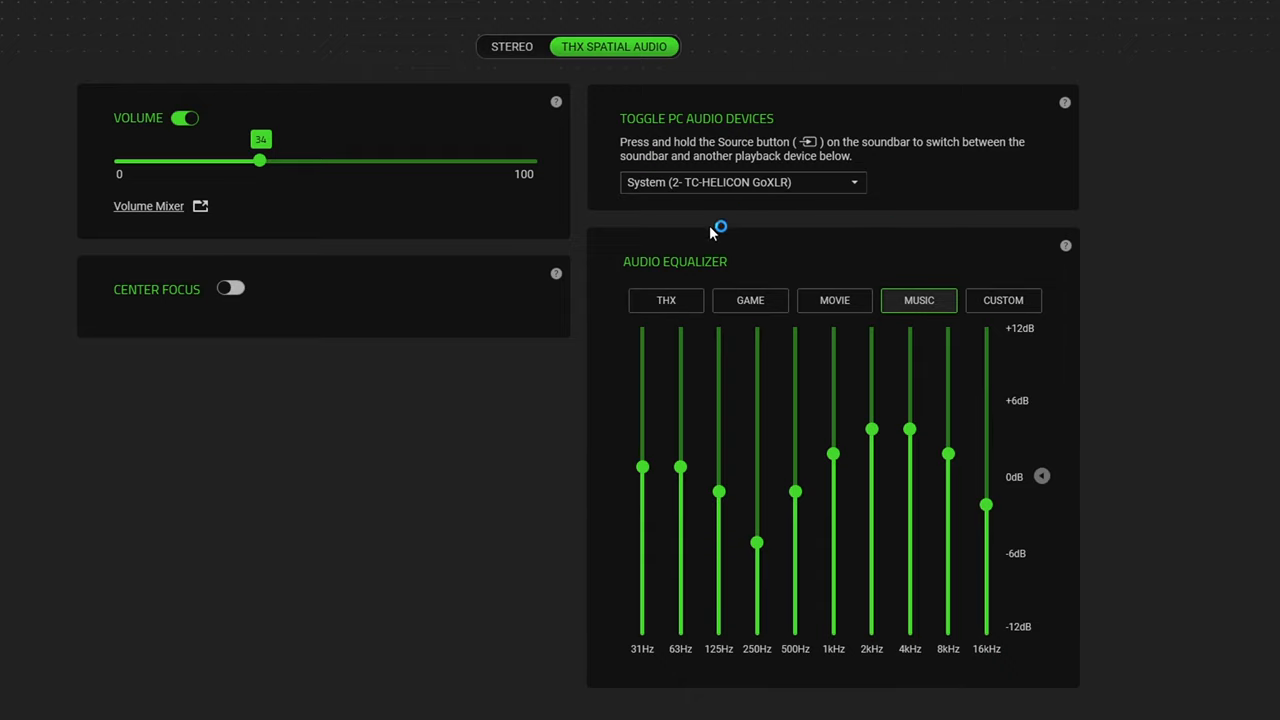
pyautogui.moveTo(515, 262)
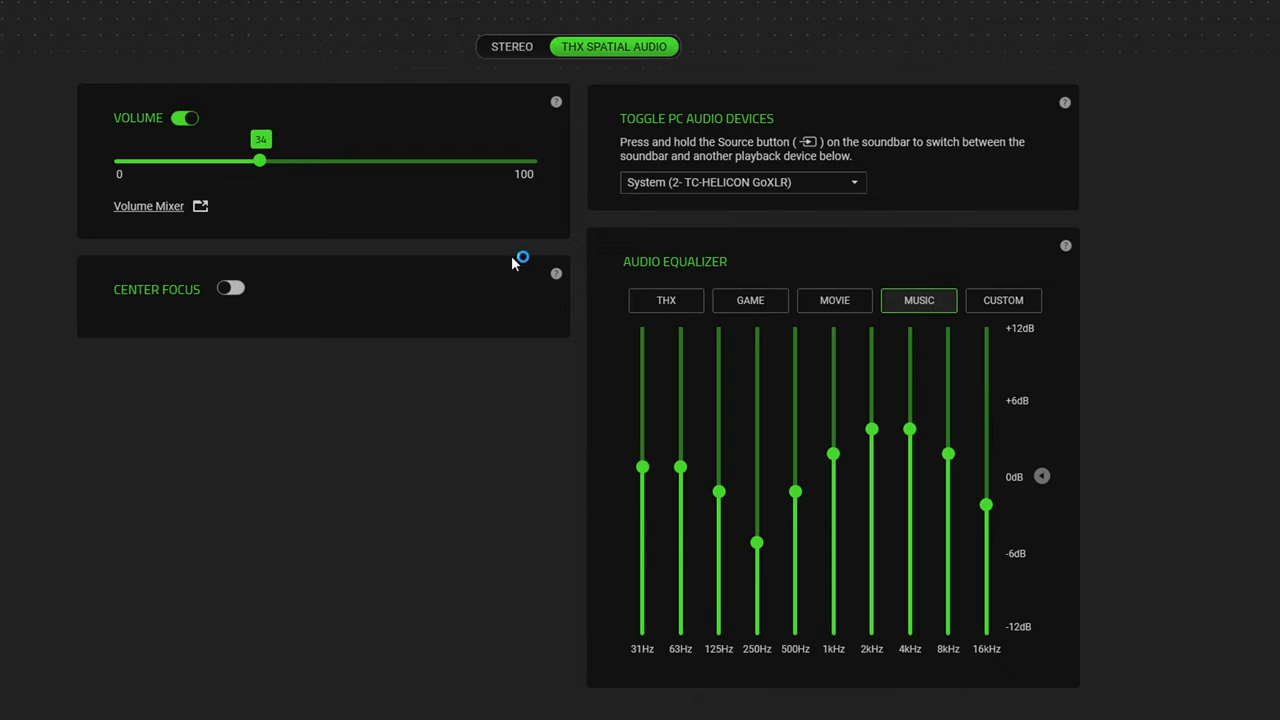
pyautogui.moveTo(660, 227)
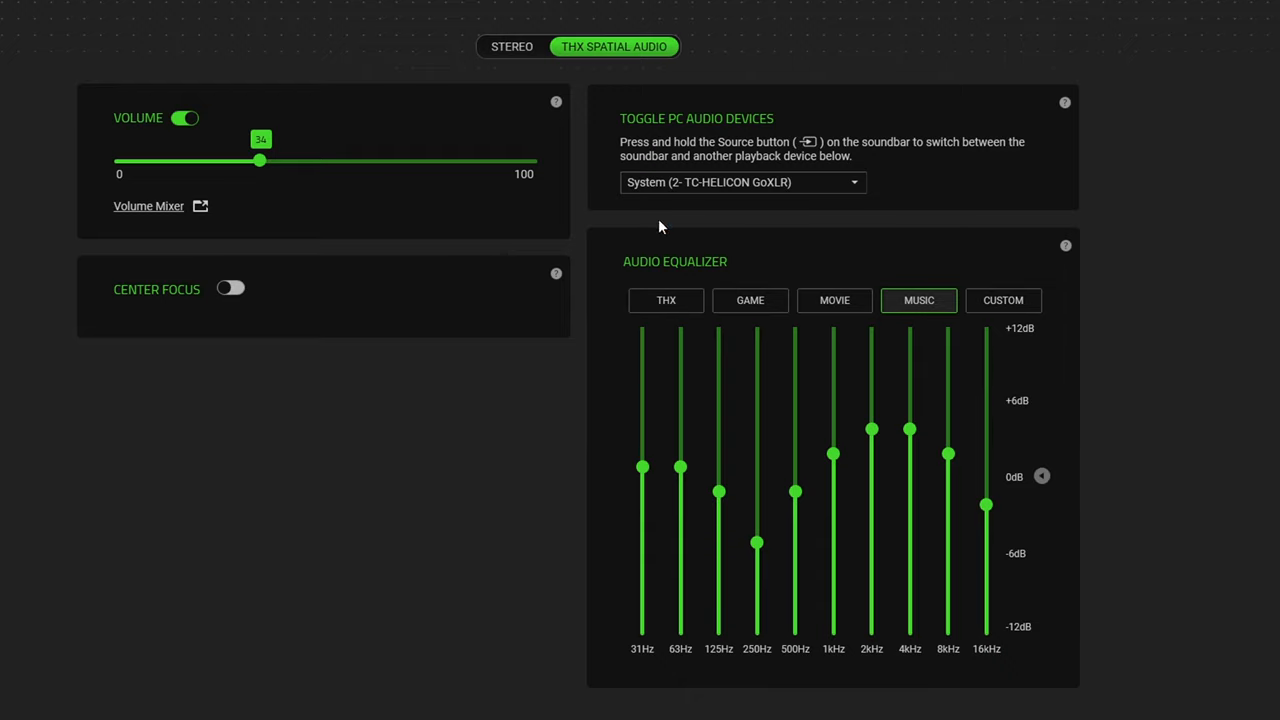
pyautogui.moveTo(685, 265)
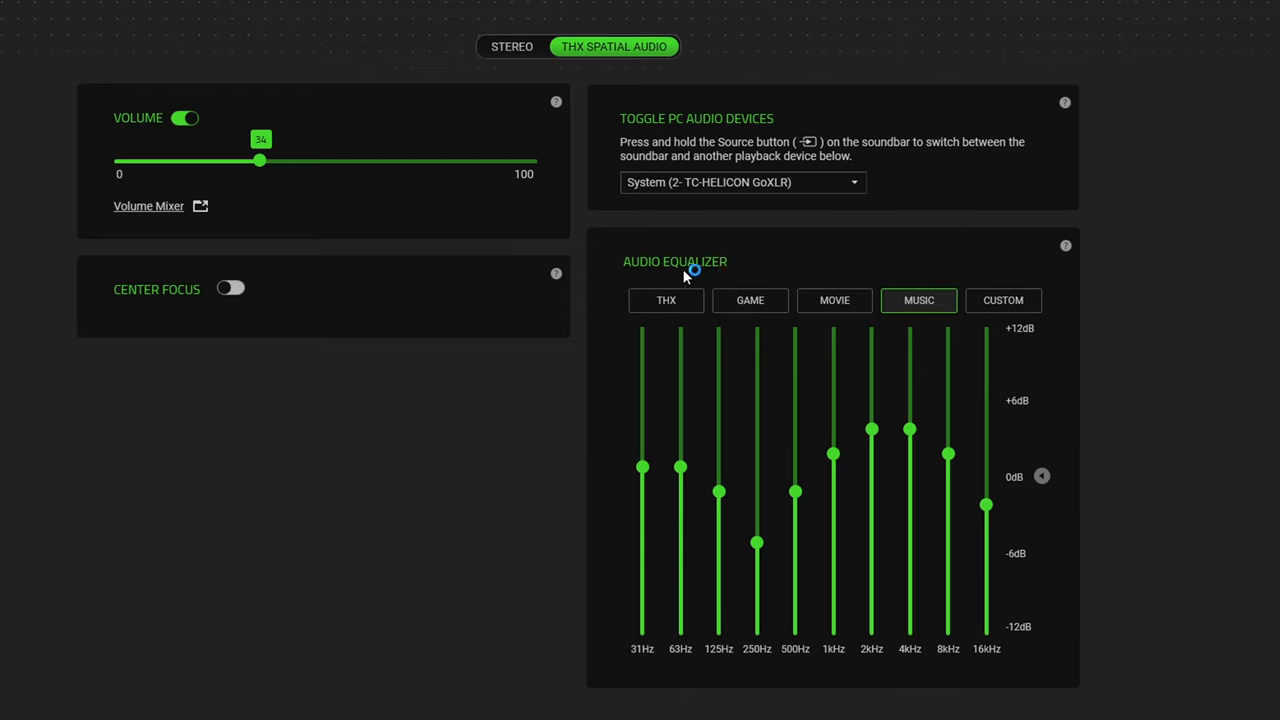
pyautogui.moveTo(666, 300)
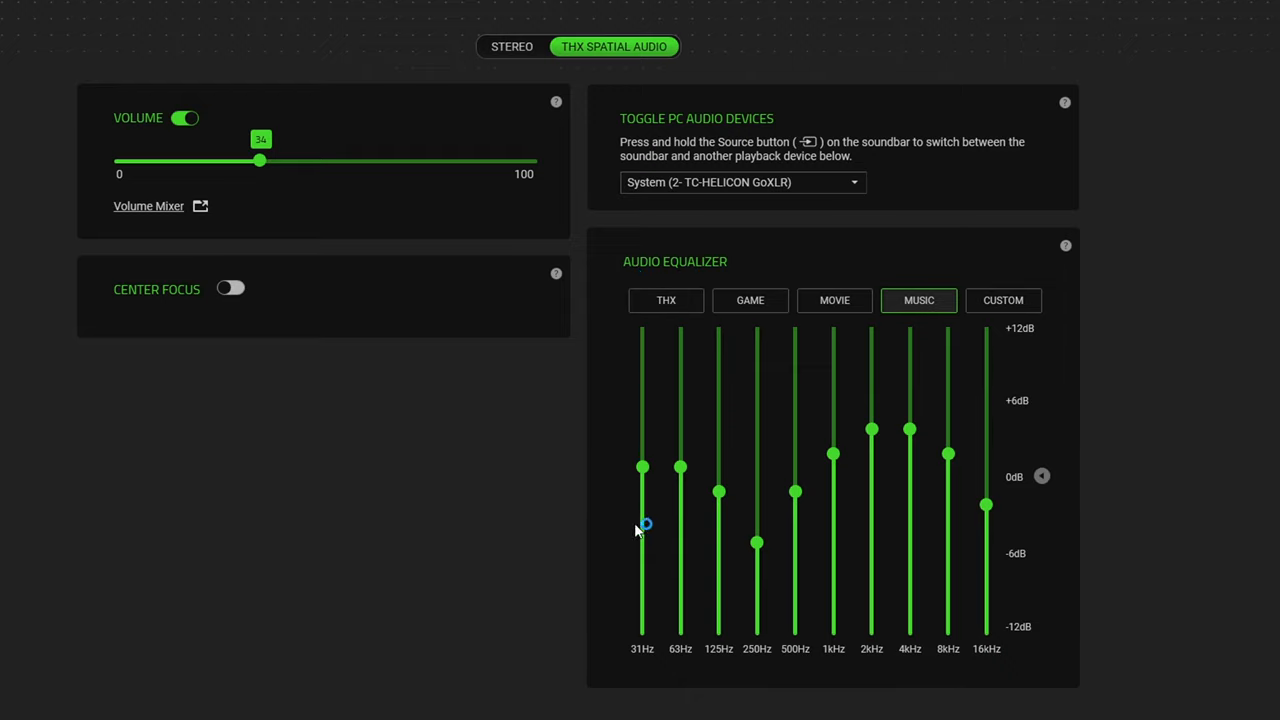
pyautogui.moveTo(565, 530)
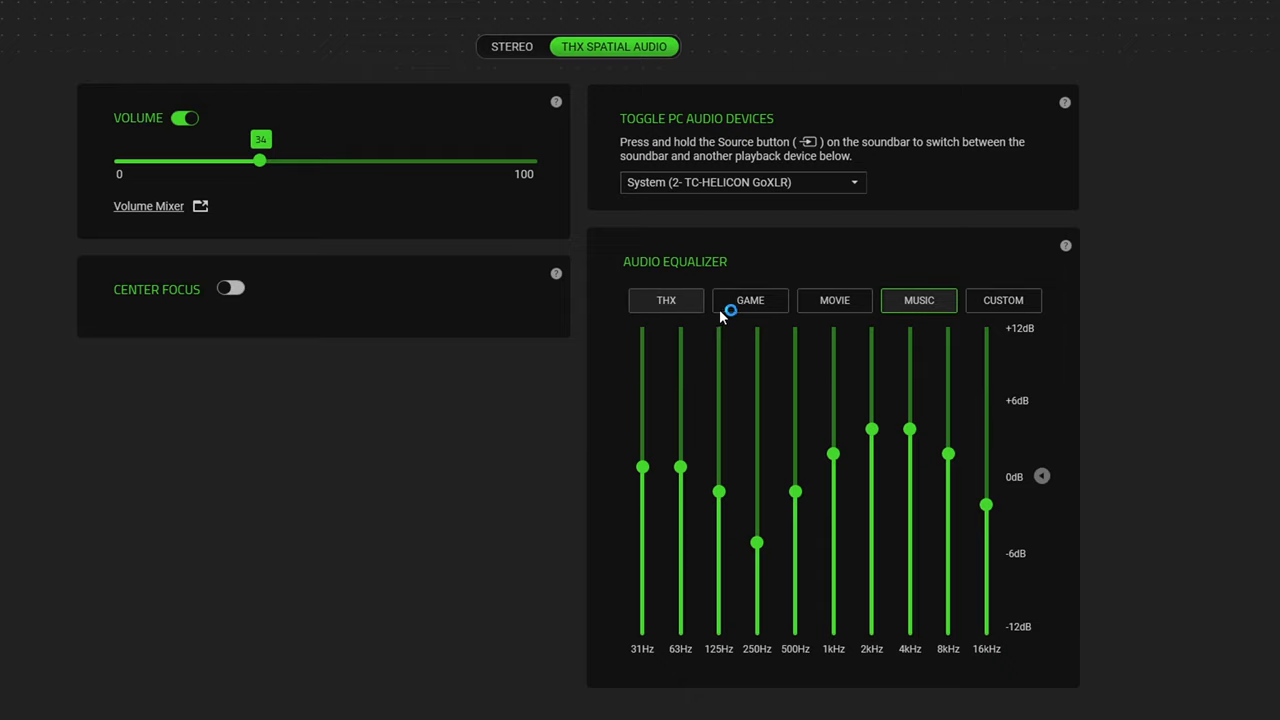
pyautogui.click(666, 300)
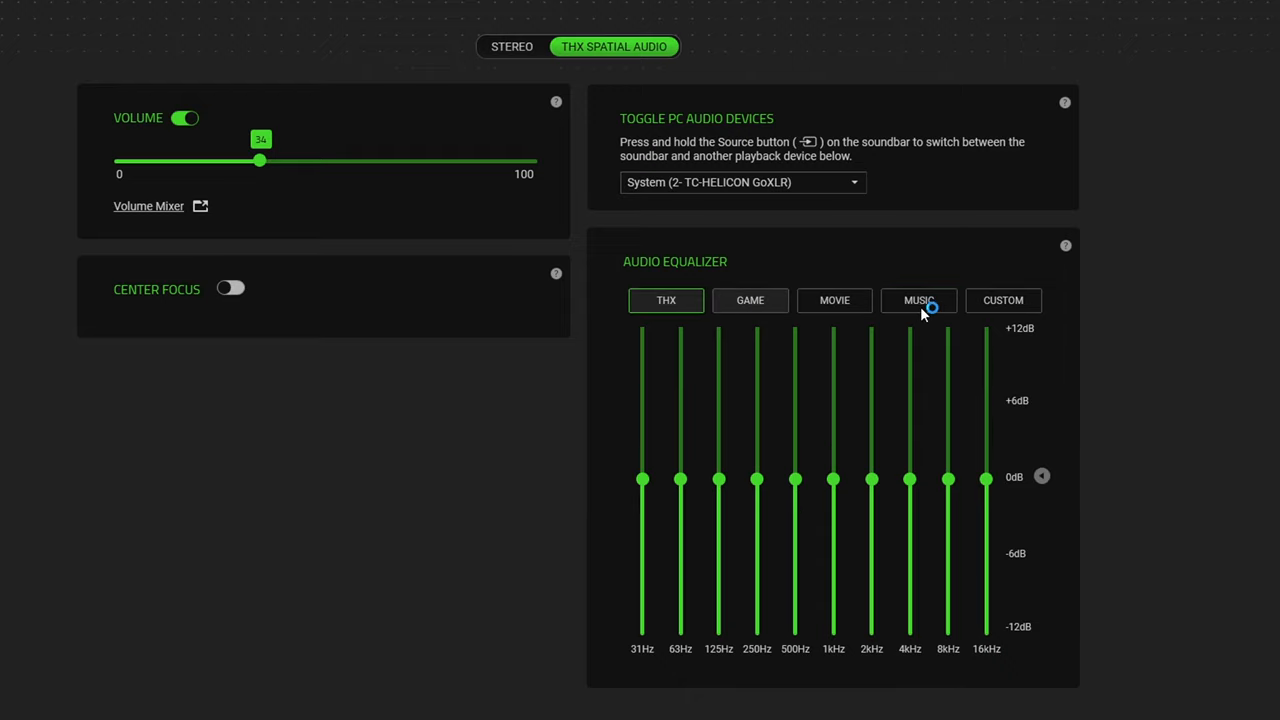
pyautogui.click(750, 300)
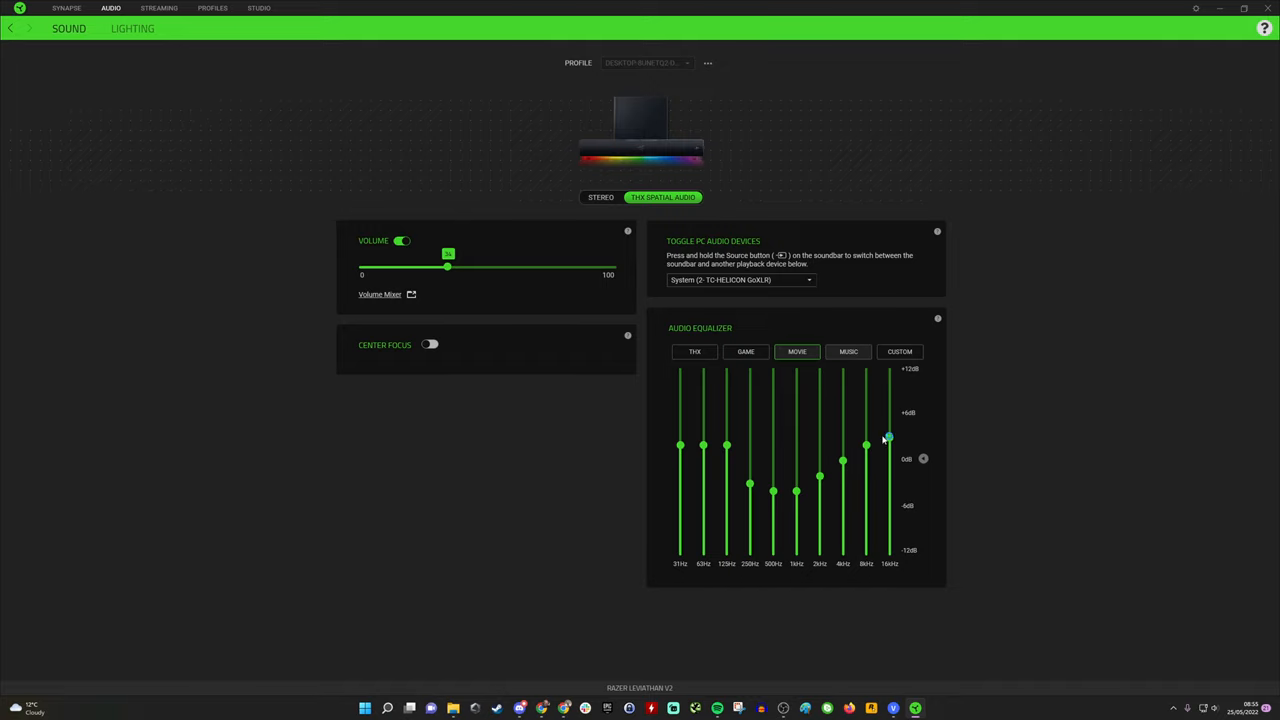
pyautogui.click(848, 351)
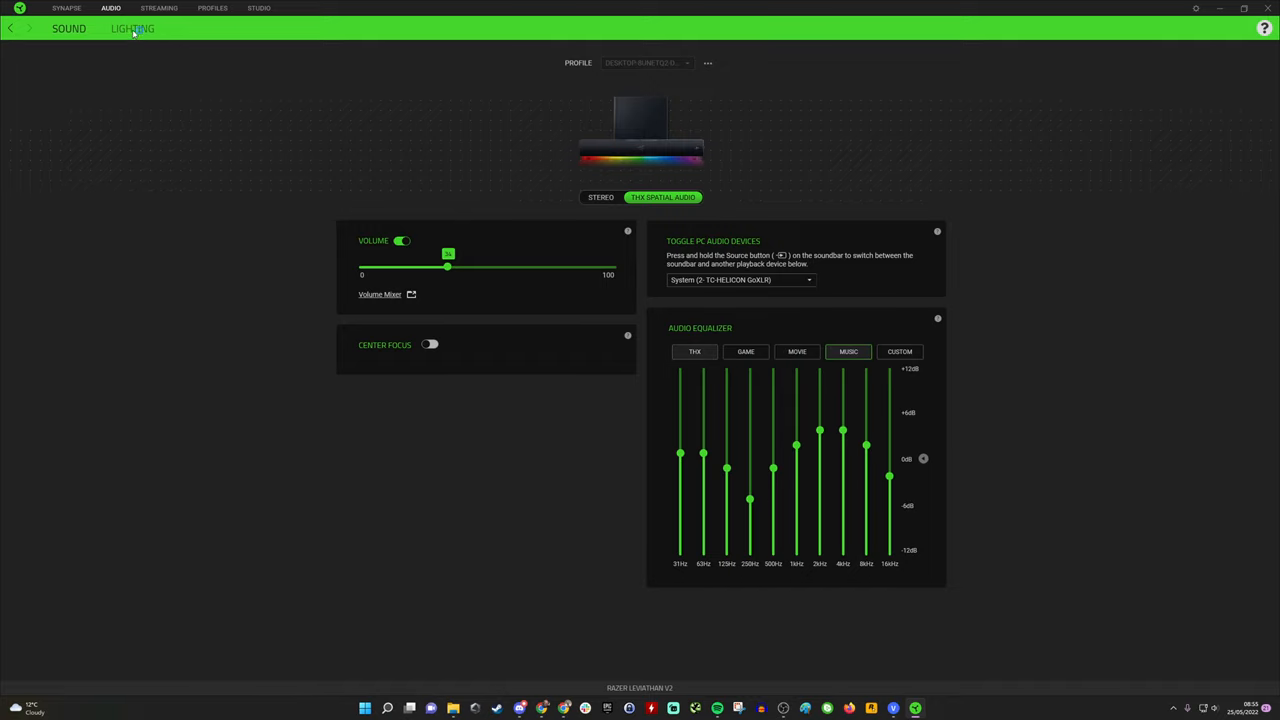
# View the soundbar's lighting brightness and effects, then return to the flat THX sound settings.
pyautogui.click(132, 28)
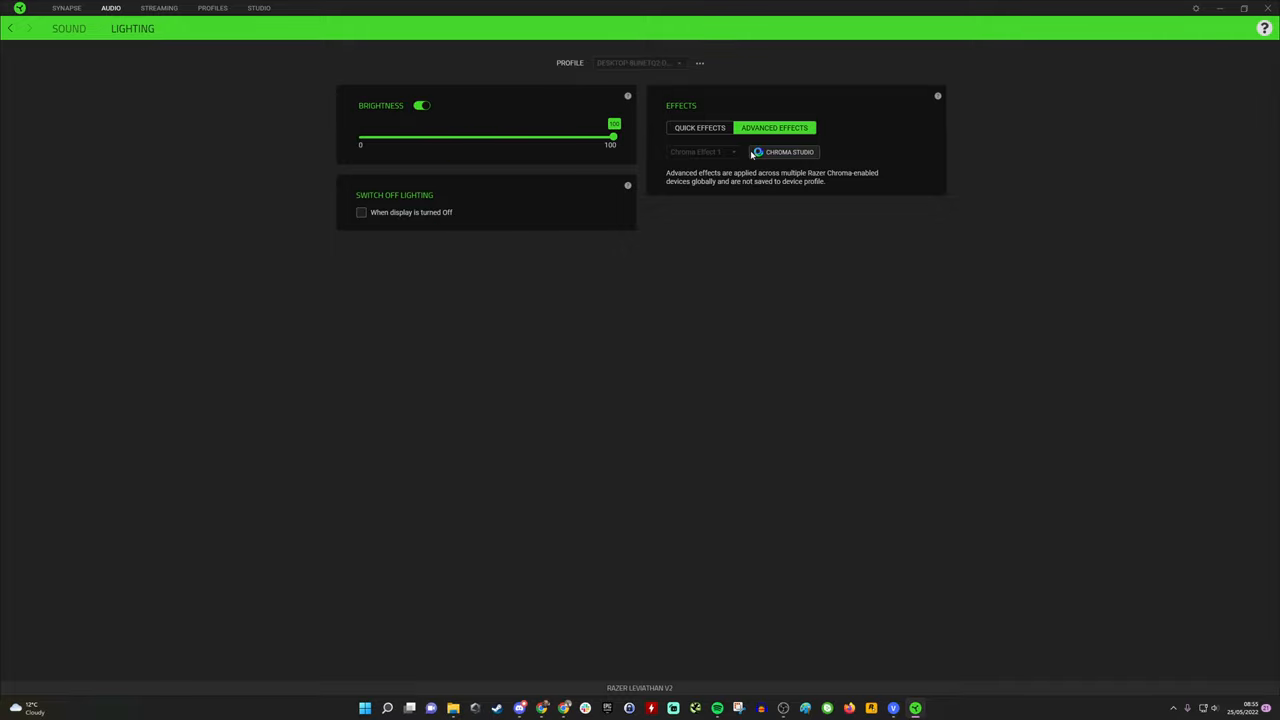
pyautogui.moveTo(690, 180)
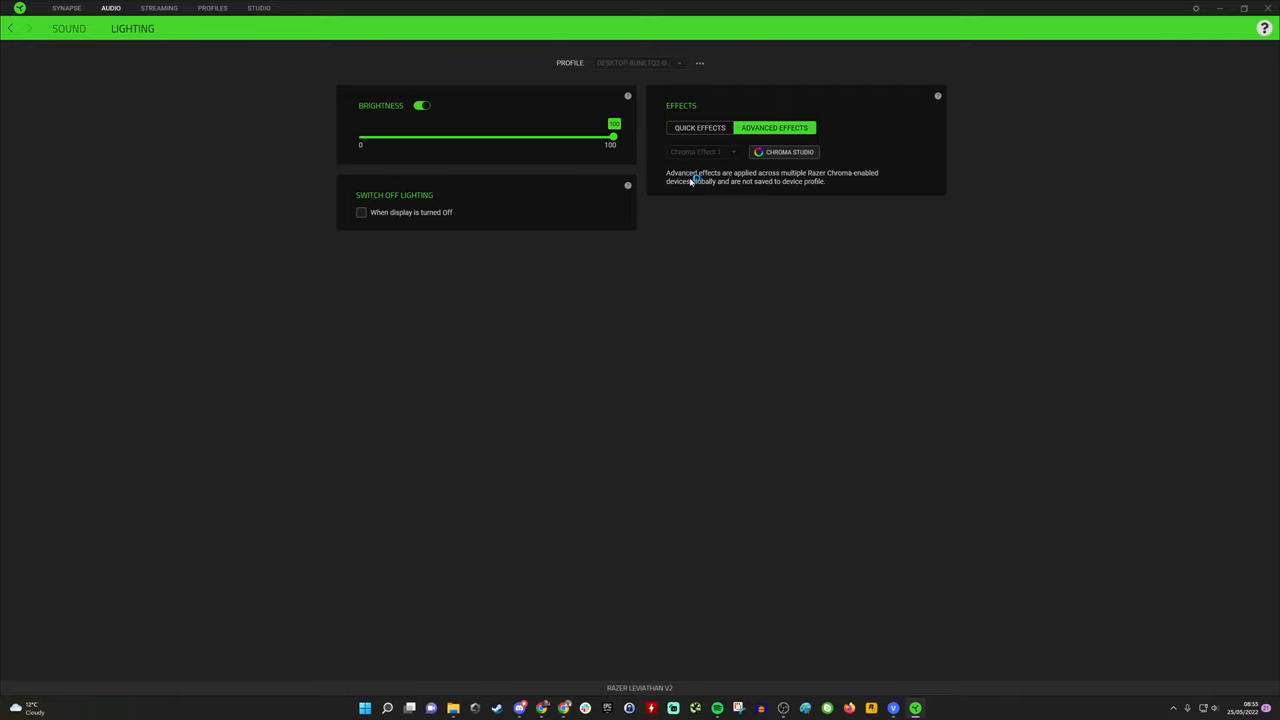
pyautogui.moveTo(747, 183)
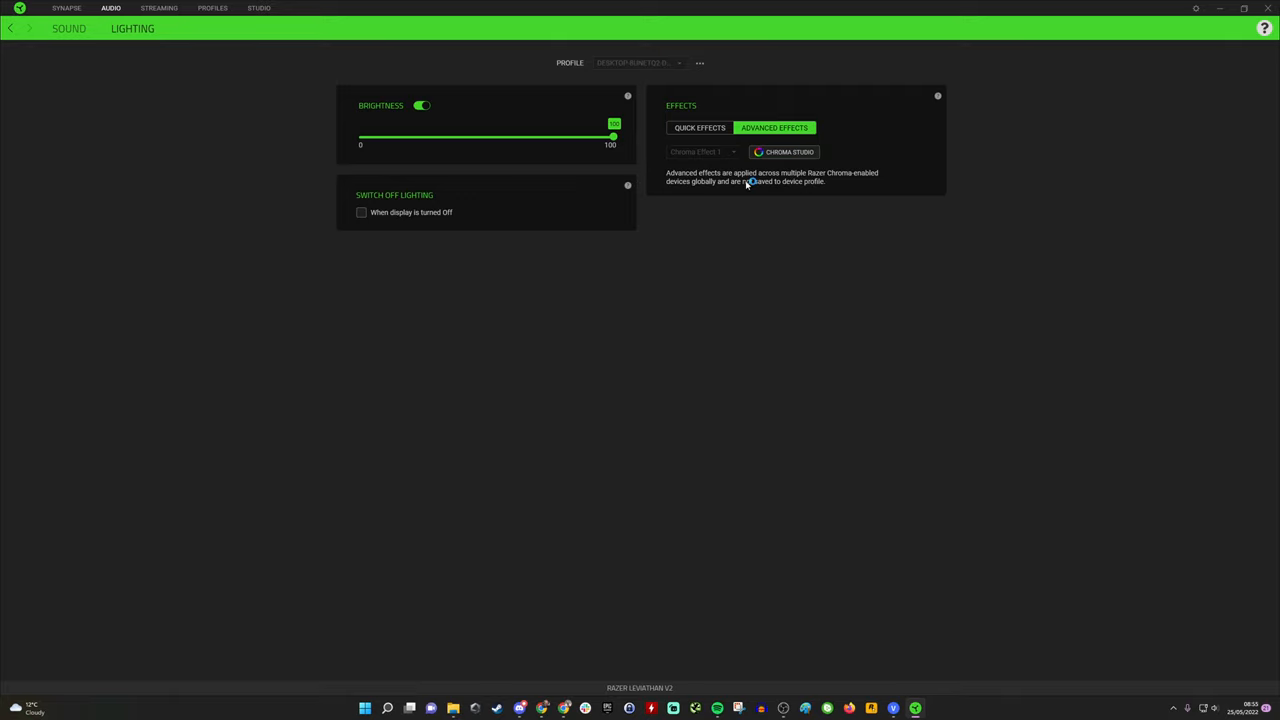
pyautogui.moveTo(571, 176)
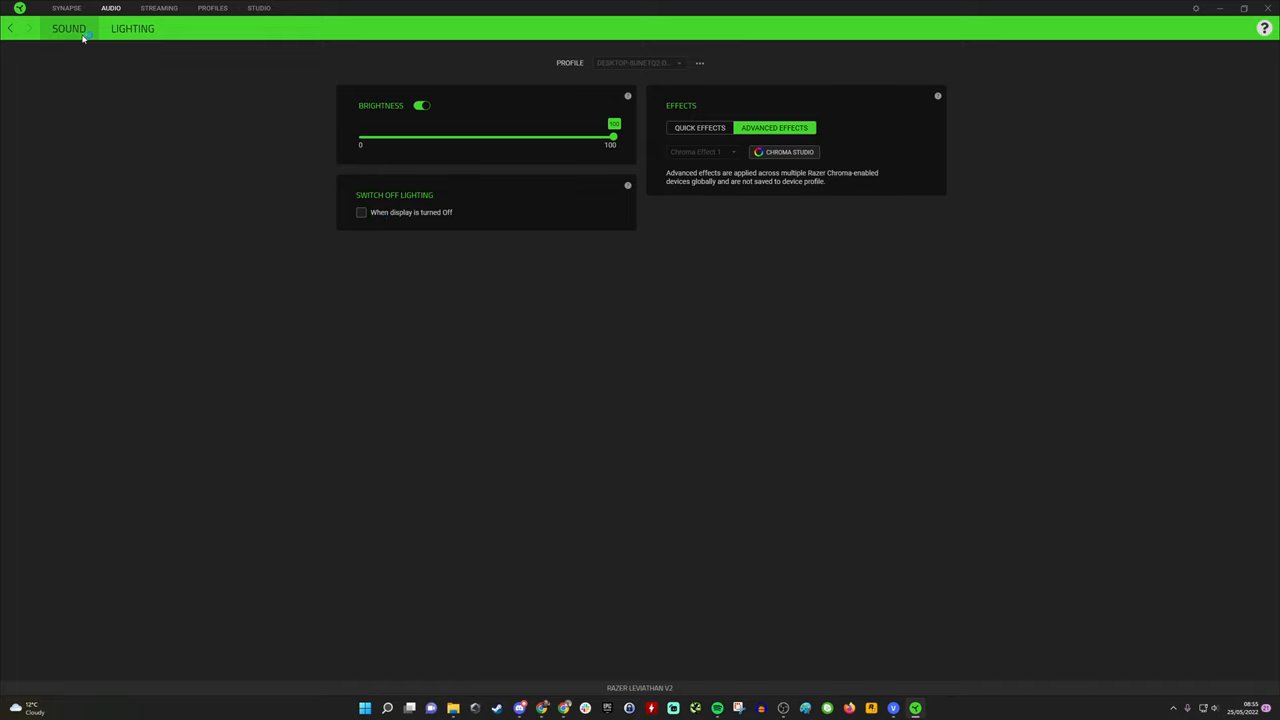
pyautogui.click(69, 28)
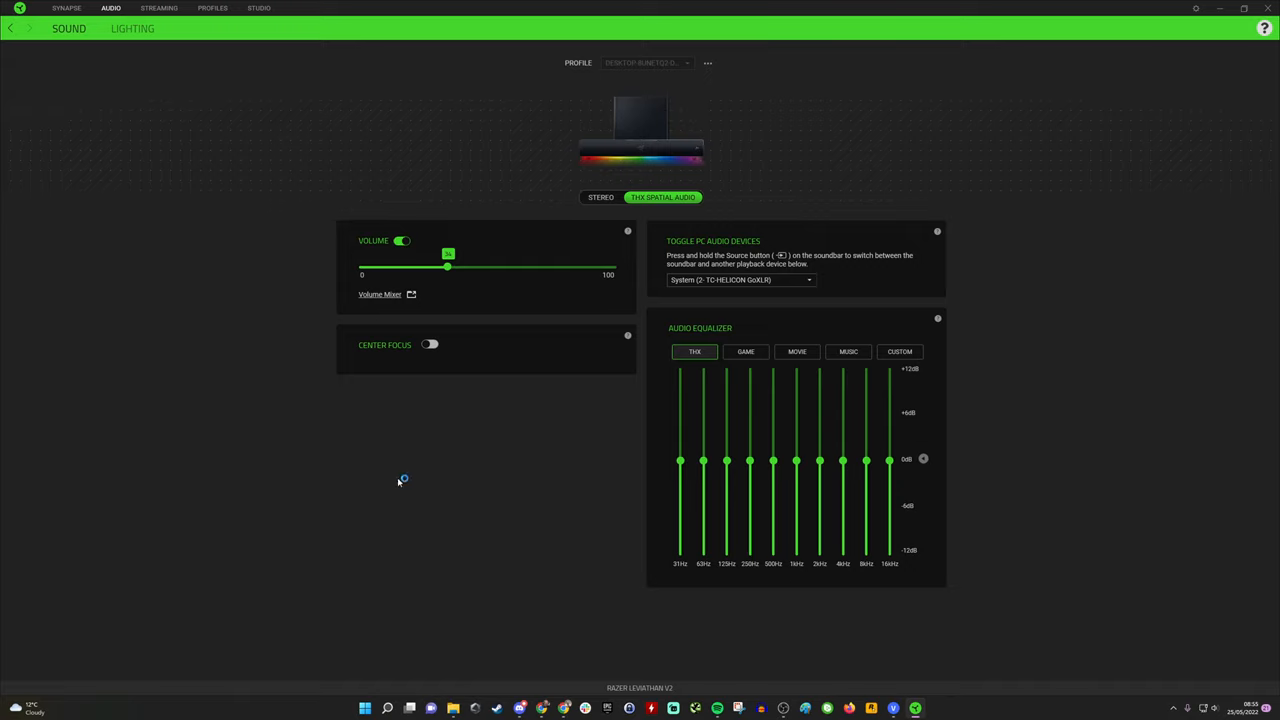
pyautogui.moveTo(453, 524)
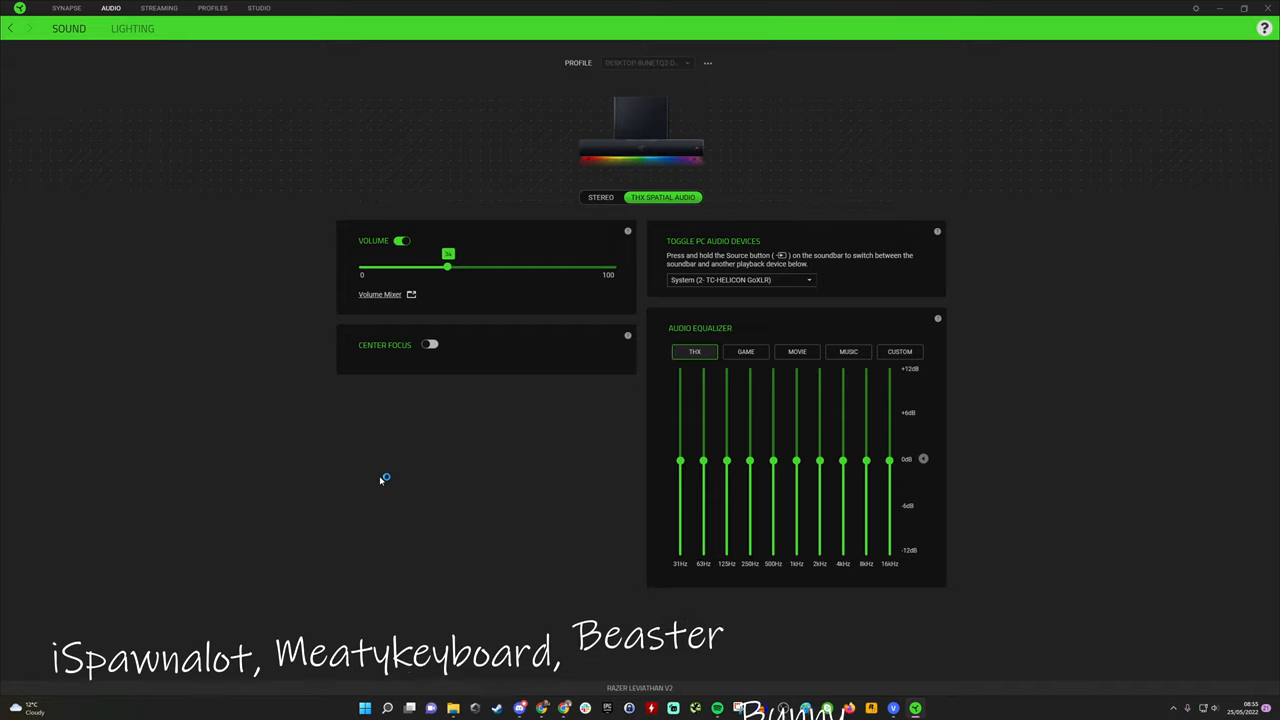
pyautogui.moveTo(337, 490)
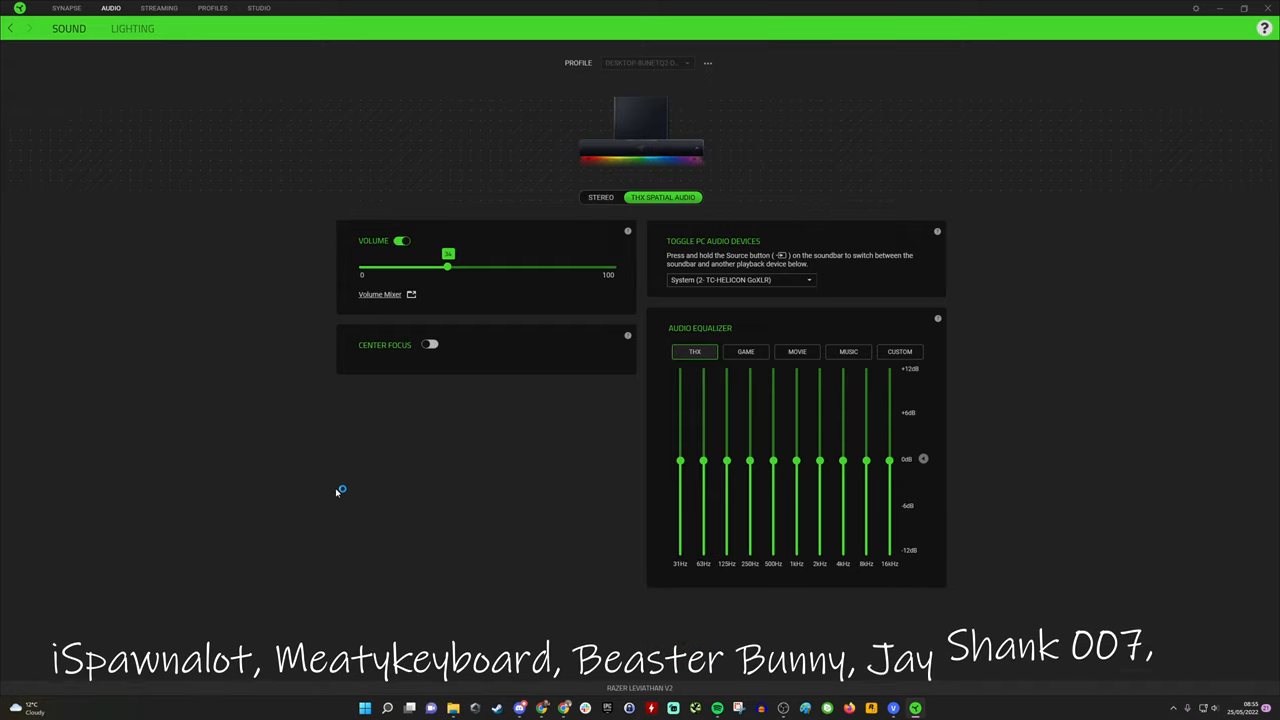